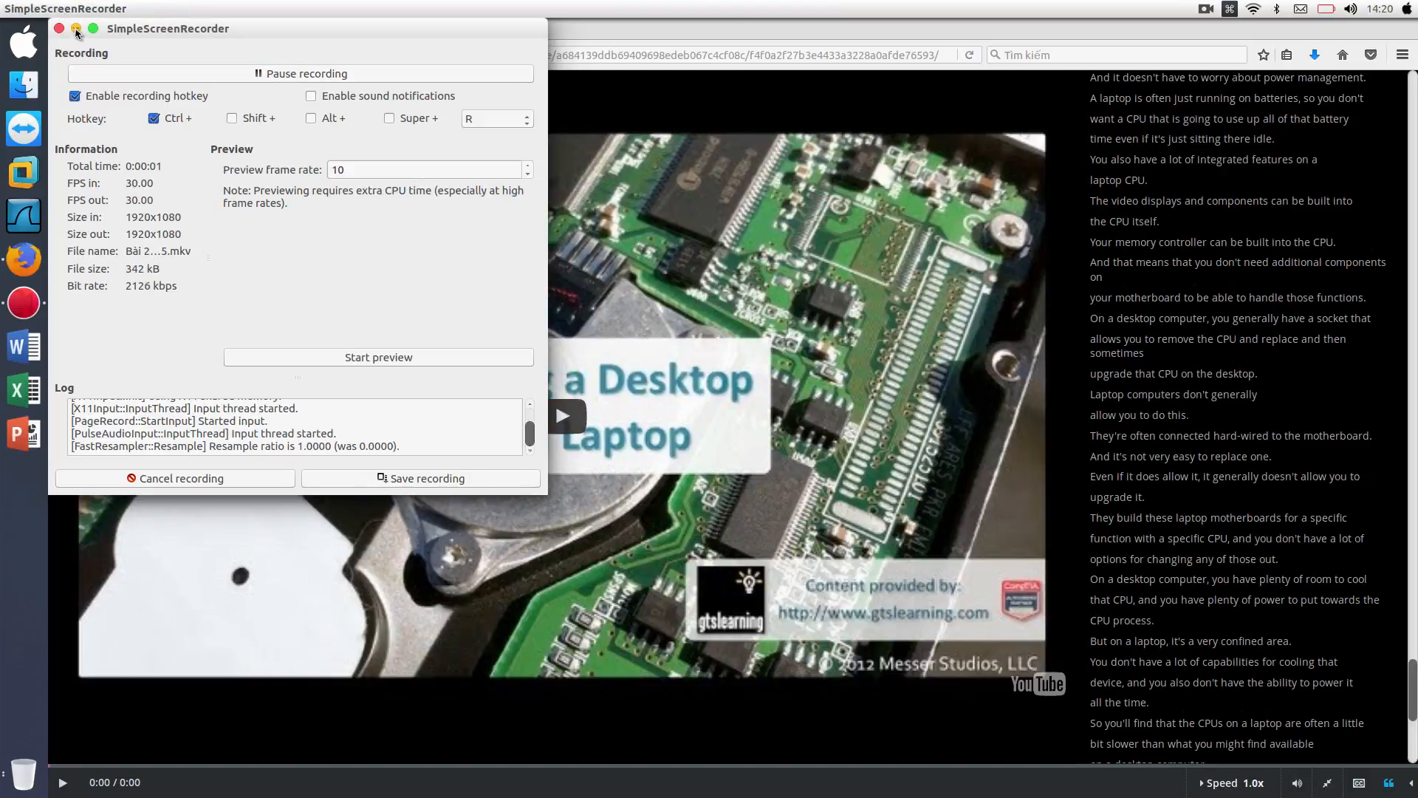
Minimize the SimpleScreenRecorder window so the course page stays in view while recording.
{"action": "left_click", "coordinate": [76, 28]}
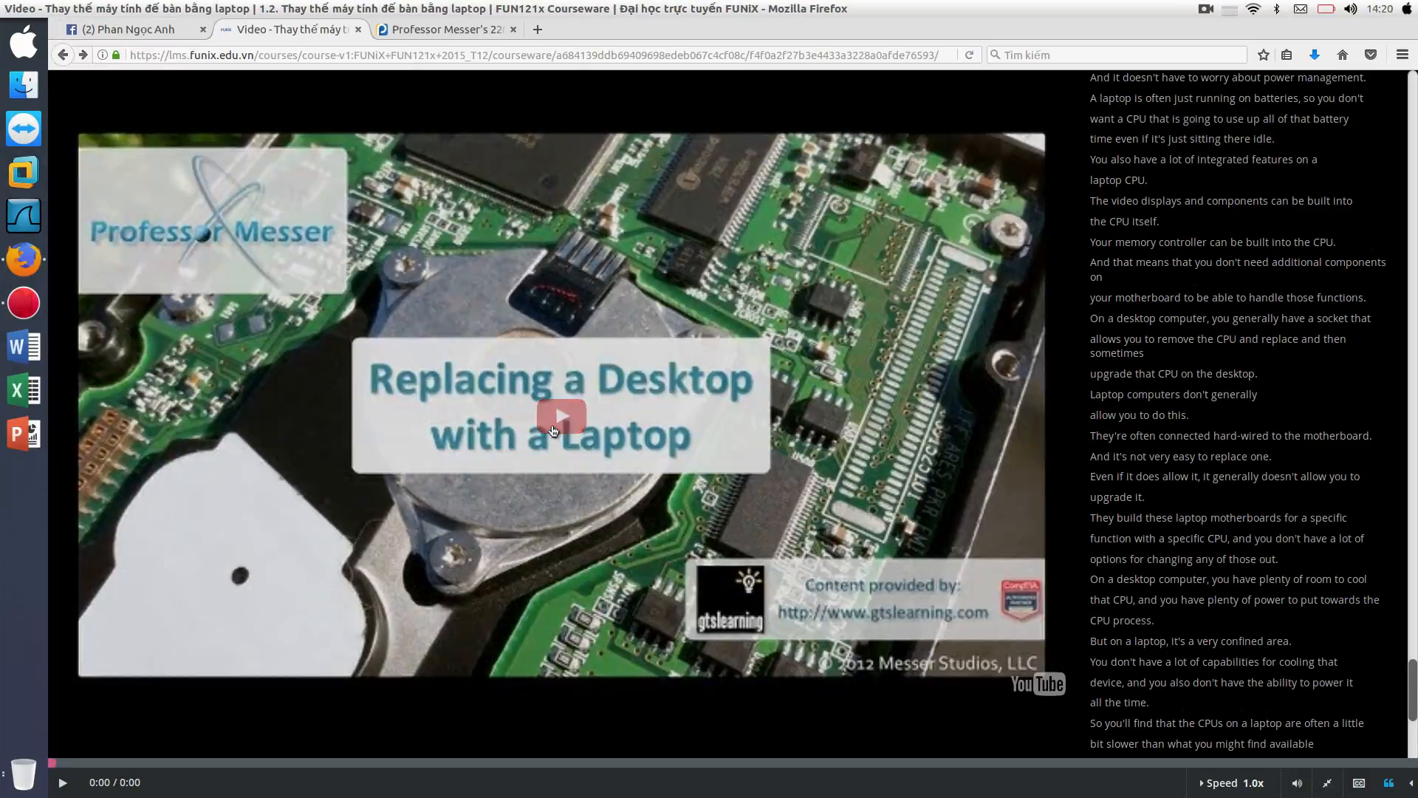
Play the 'Replacing a Desktop with a Laptop' lecture video from the start.
{"action": "left_click", "coordinate": [561, 416]}
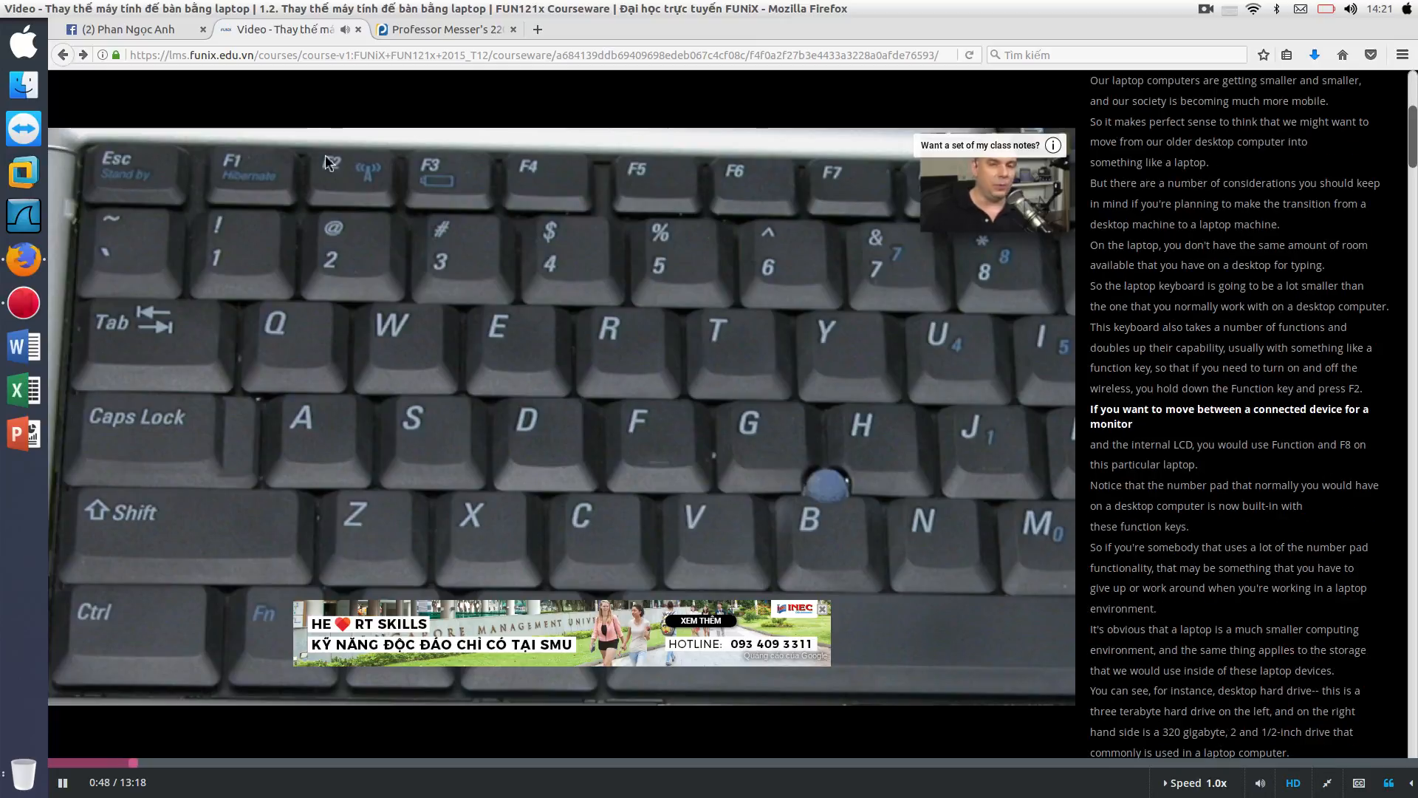
{"action": "mouse_move", "coordinate": [443, 328]}
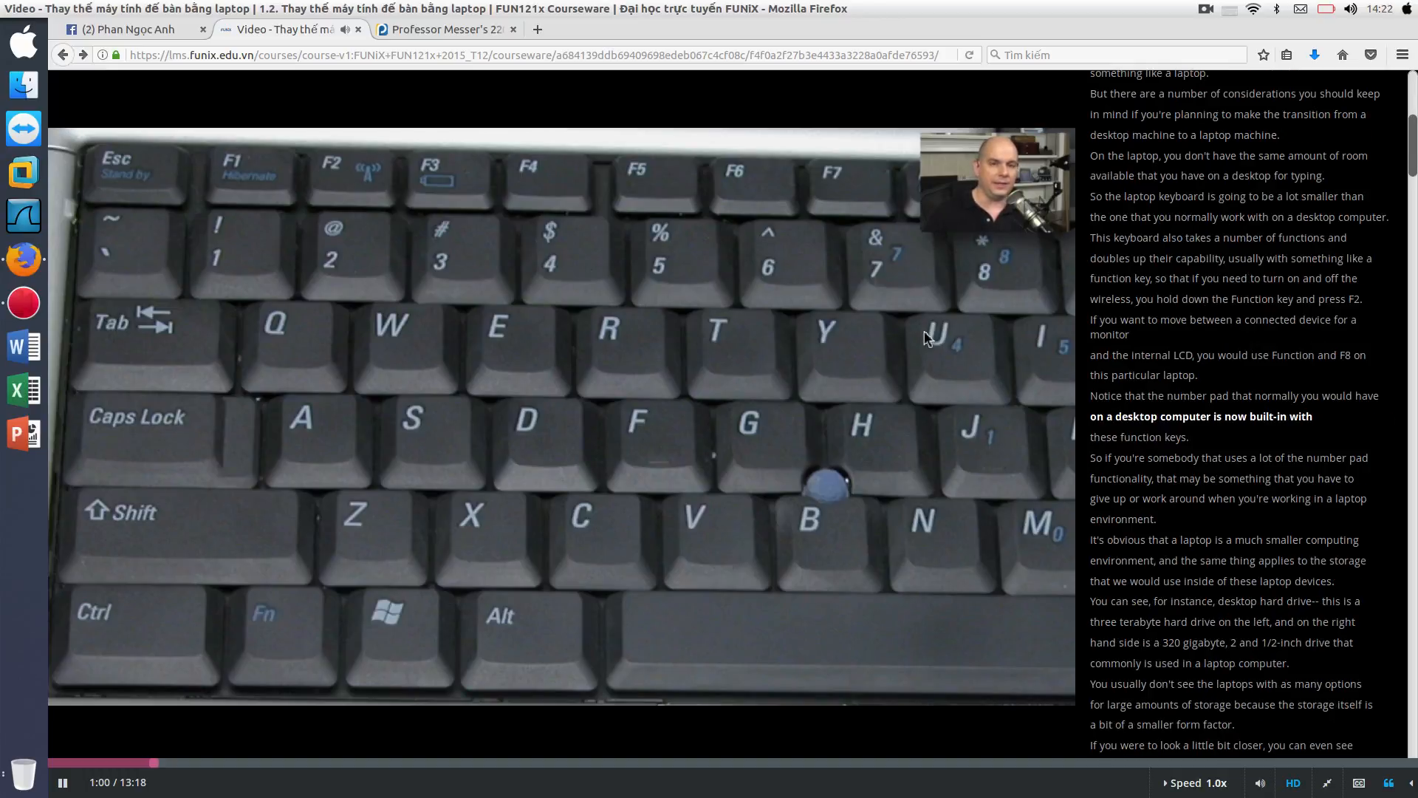
{"action": "mouse_move", "coordinate": [584, 278]}
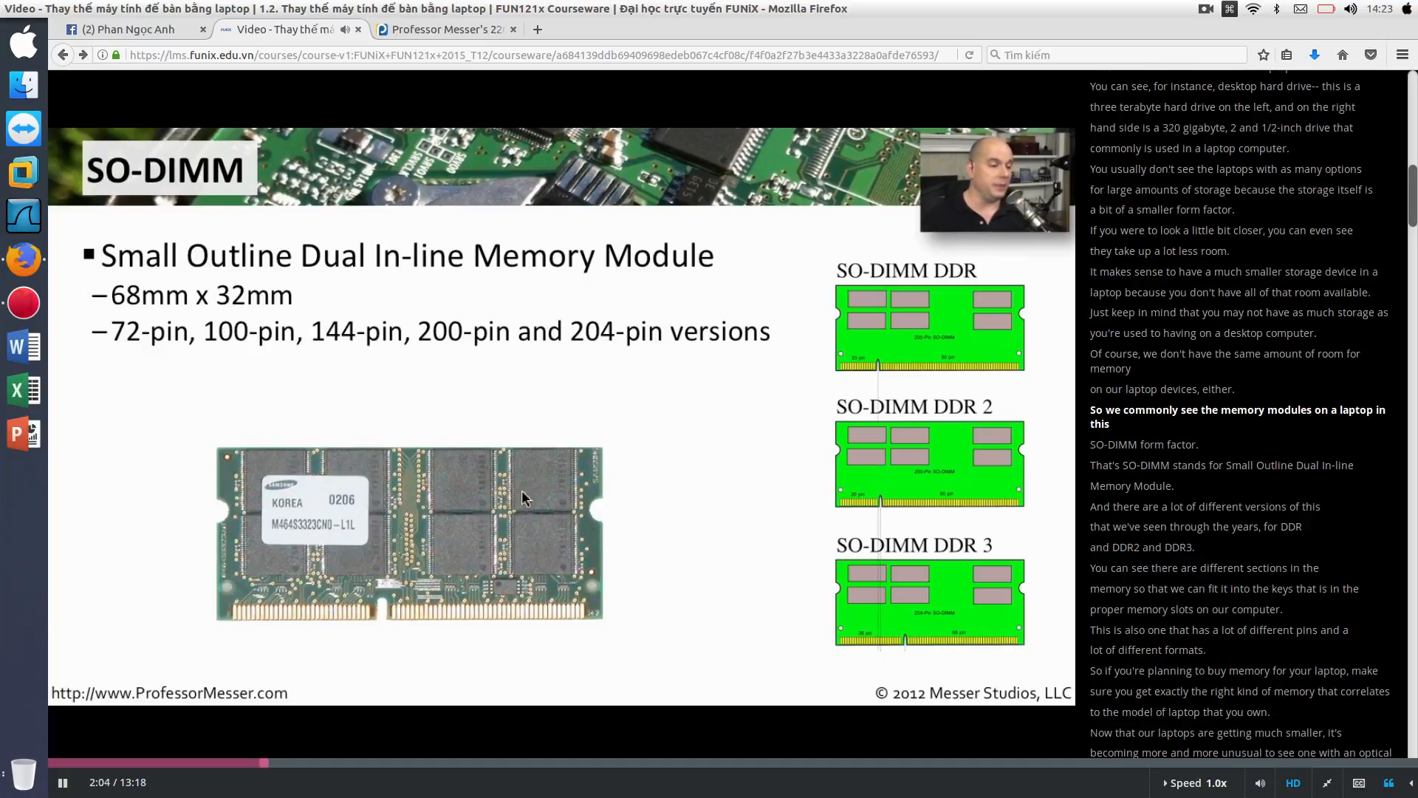
{"action": "mouse_move", "coordinate": [508, 557]}
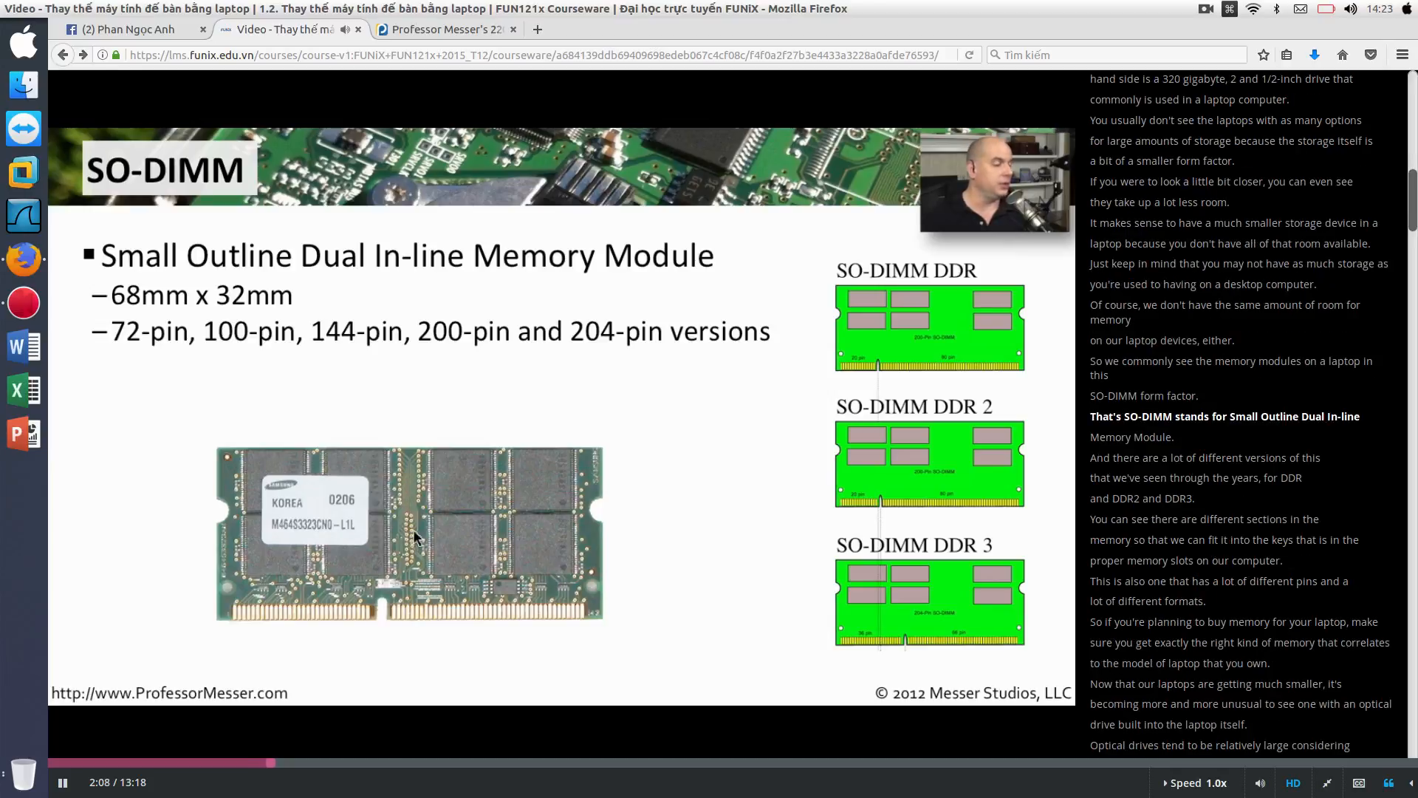
{"action": "mouse_move", "coordinate": [289, 299]}
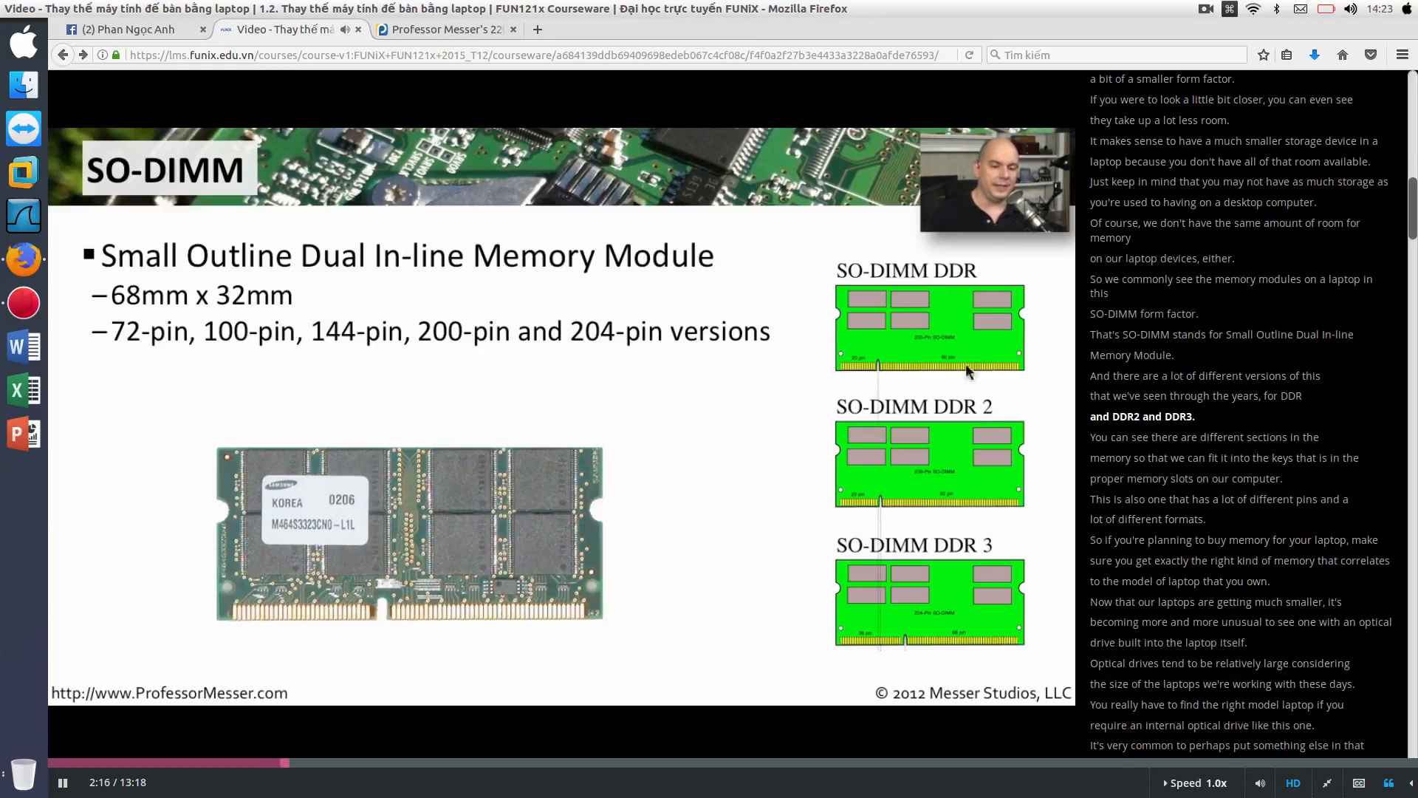
{"action": "mouse_move", "coordinate": [968, 588]}
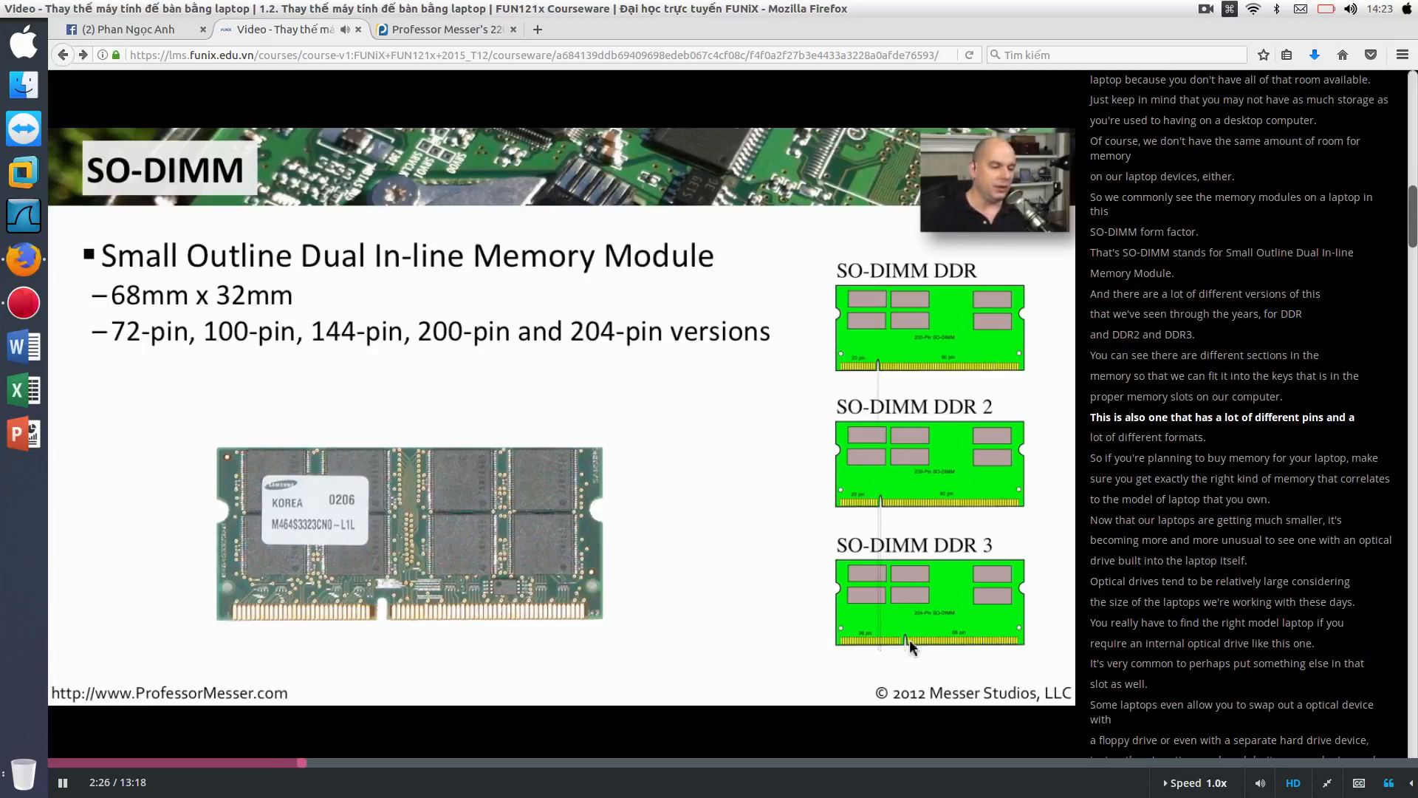
{"action": "mouse_move", "coordinate": [235, 503]}
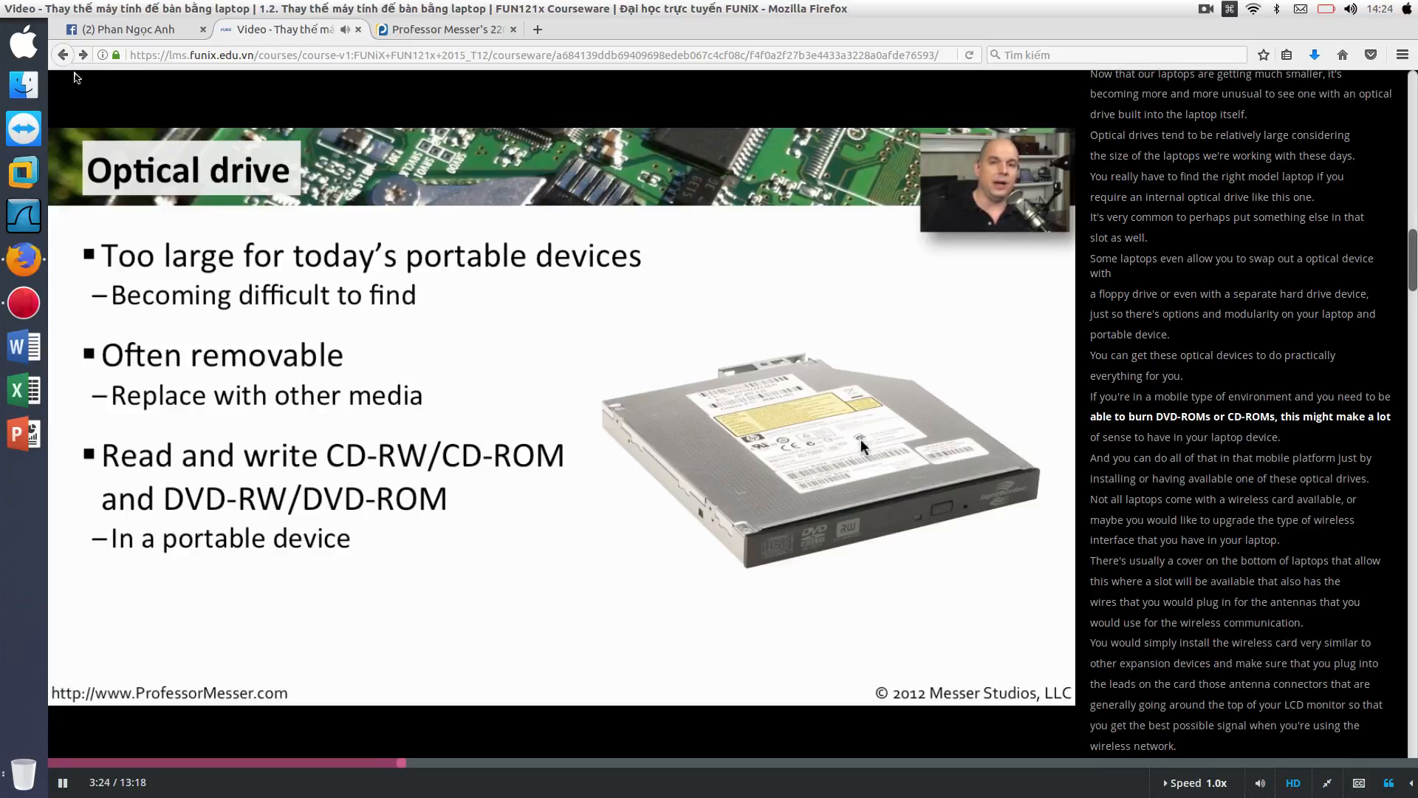
{"action": "mouse_move", "coordinate": [314, 327]}
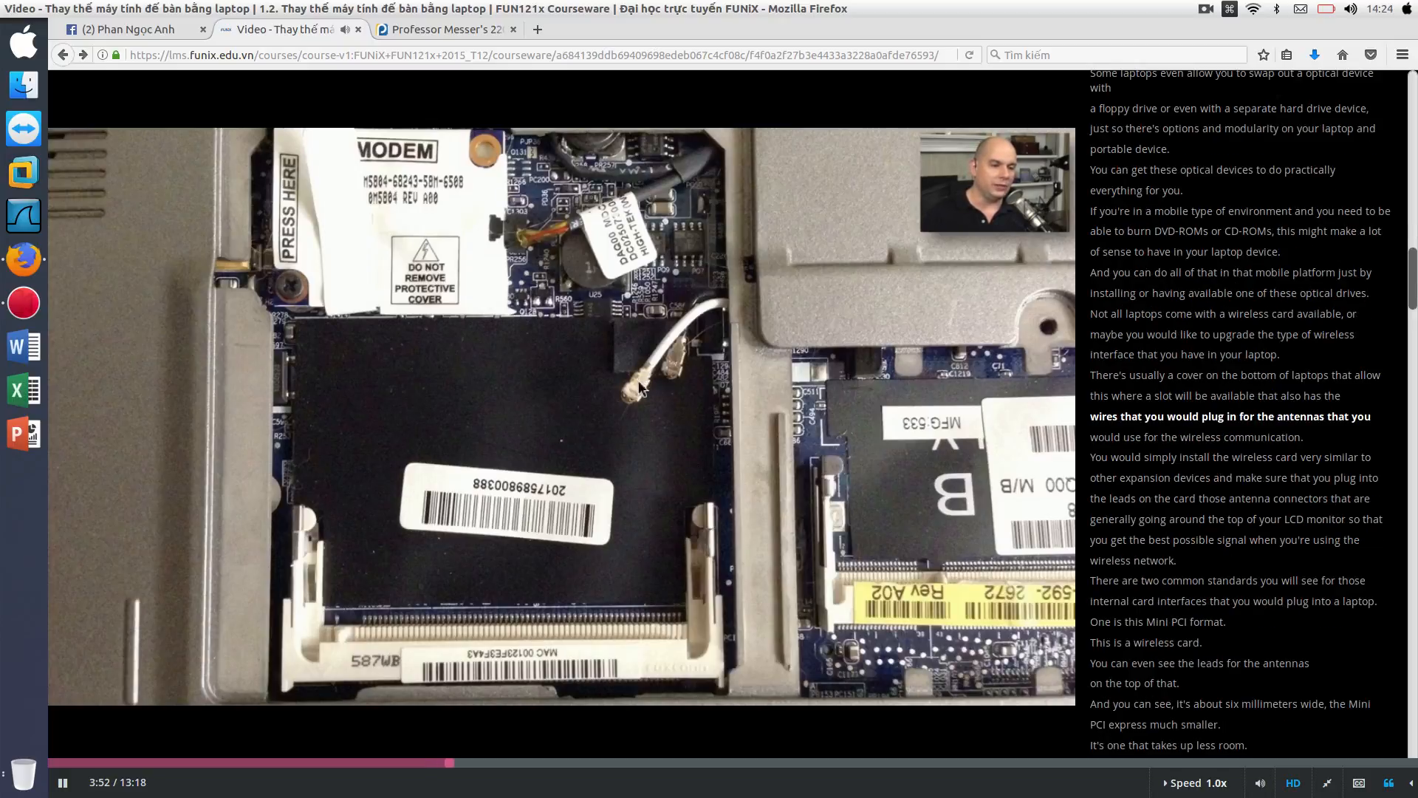
{"action": "mouse_move", "coordinate": [682, 342]}
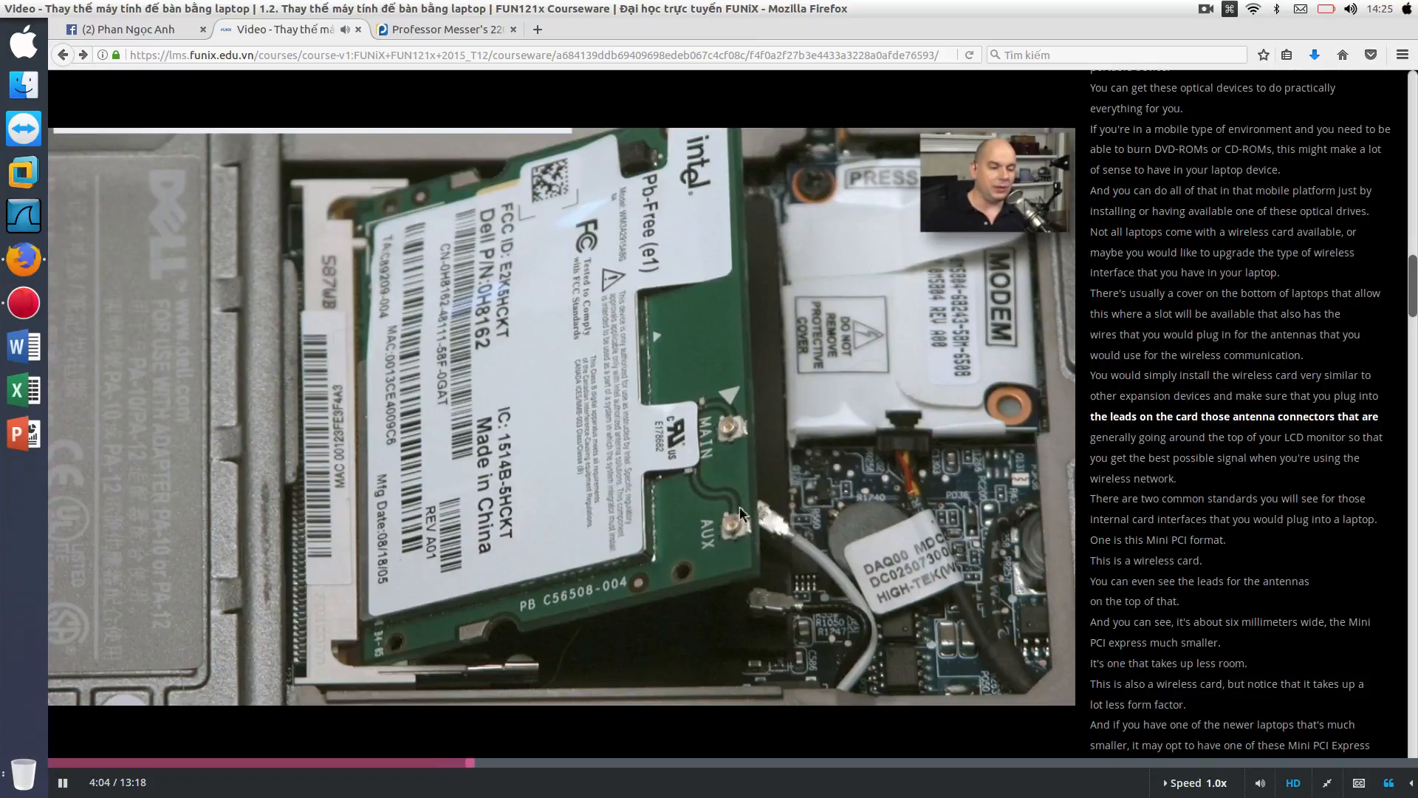
{"action": "mouse_move", "coordinate": [798, 564]}
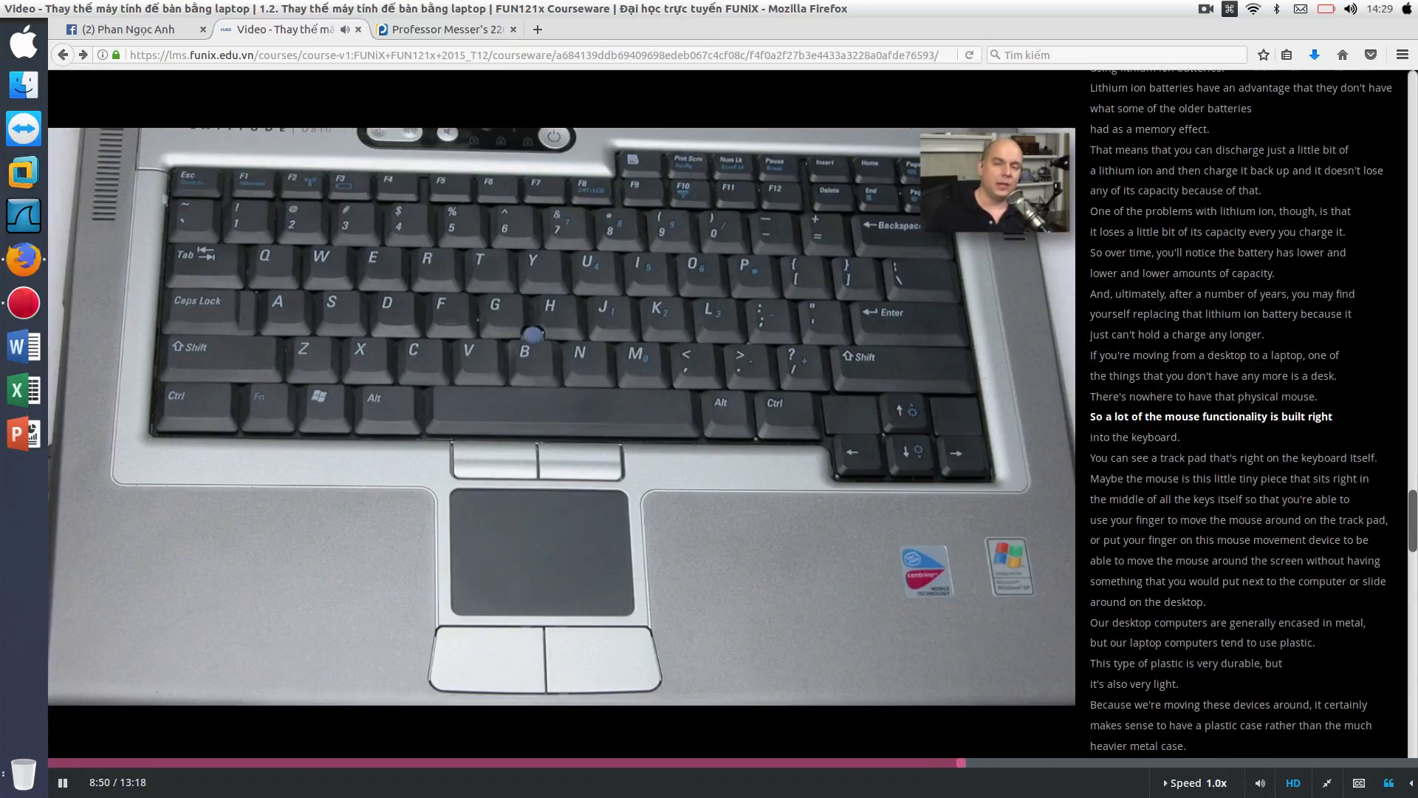
{"action": "mouse_move", "coordinate": [637, 701]}
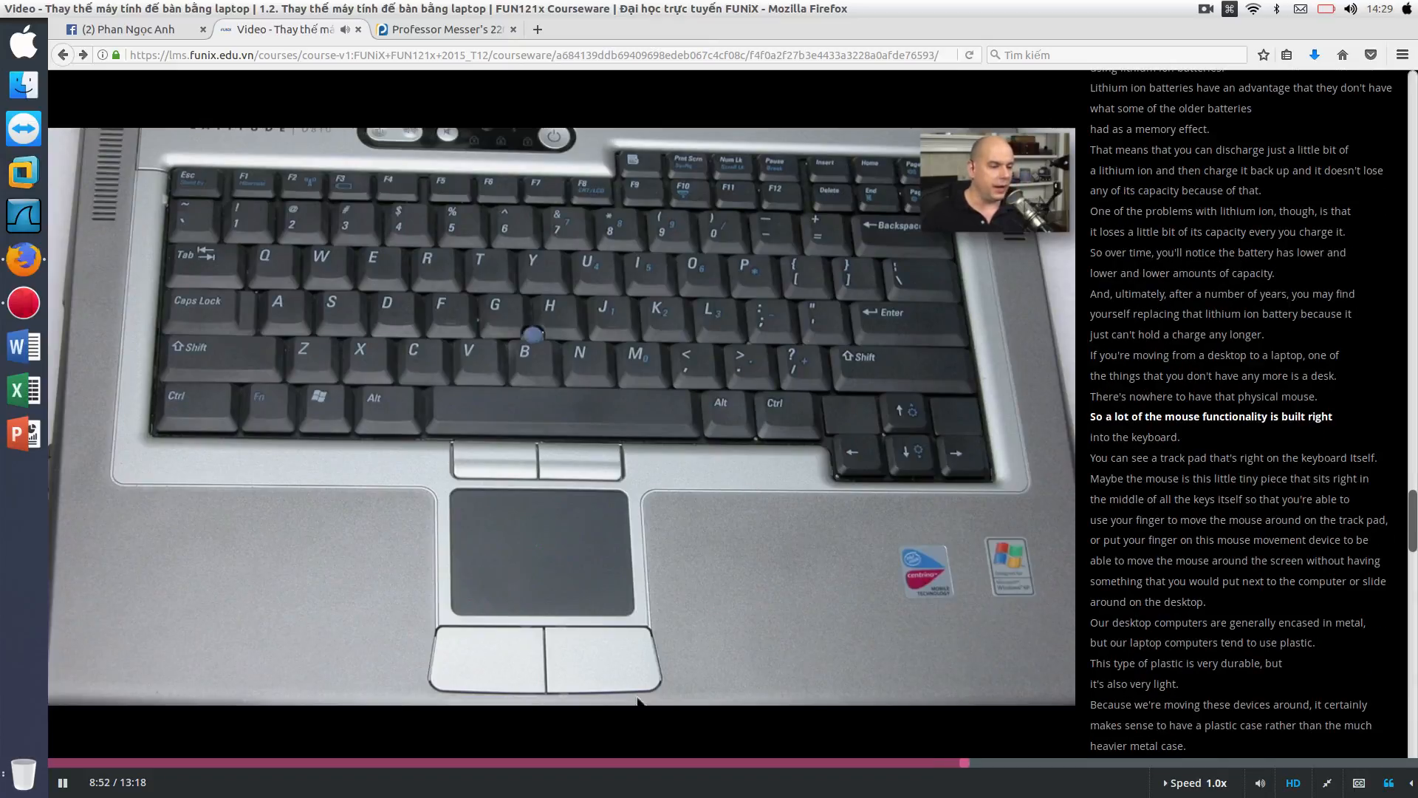
{"action": "mouse_move", "coordinate": [541, 593]}
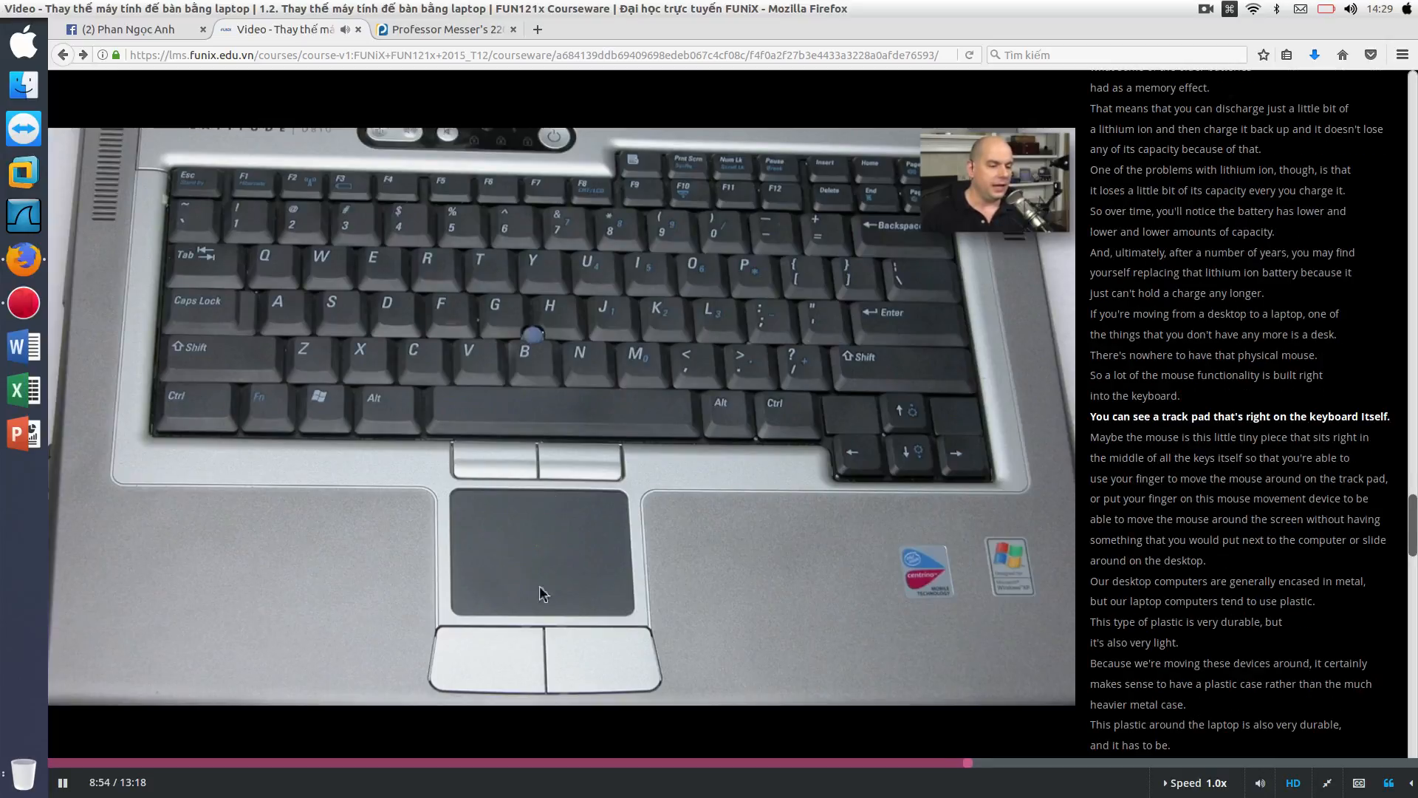
{"action": "mouse_move", "coordinate": [572, 516]}
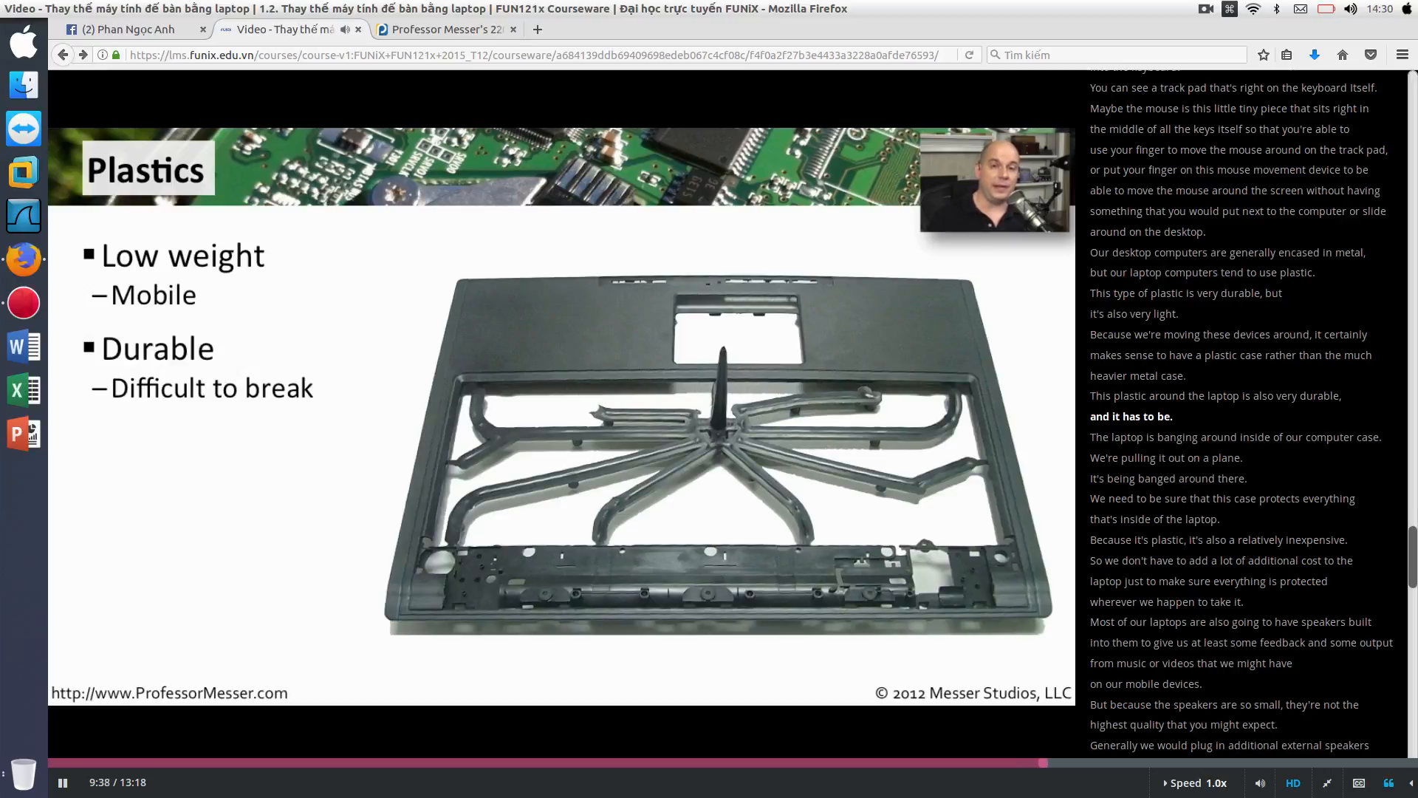
{"action": "scroll", "scroll_direction": "down", "scroll_amount": 3}
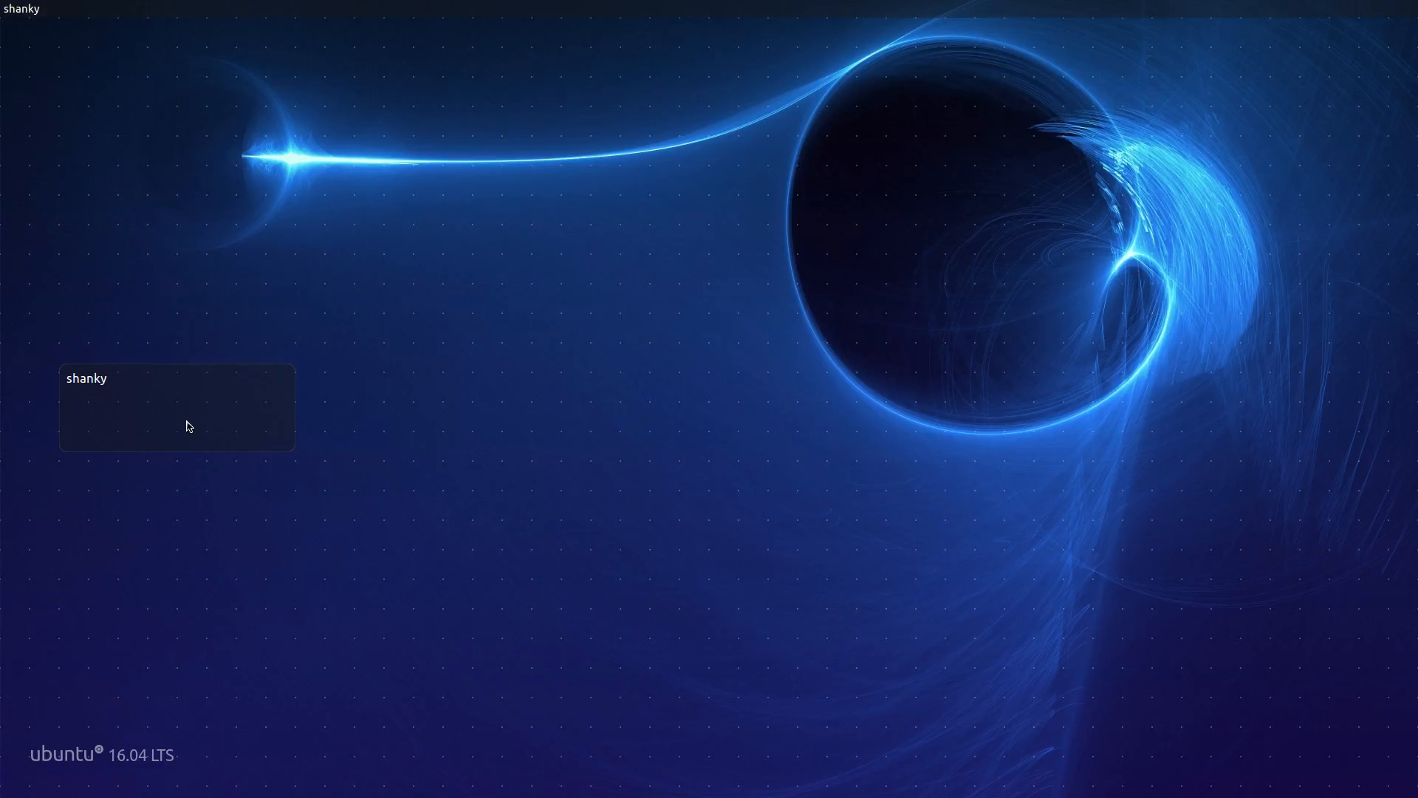
Unlock the Ubuntu session with the password and return to the recording desktop.
{"action": "left_click", "coordinate": [177, 406]}
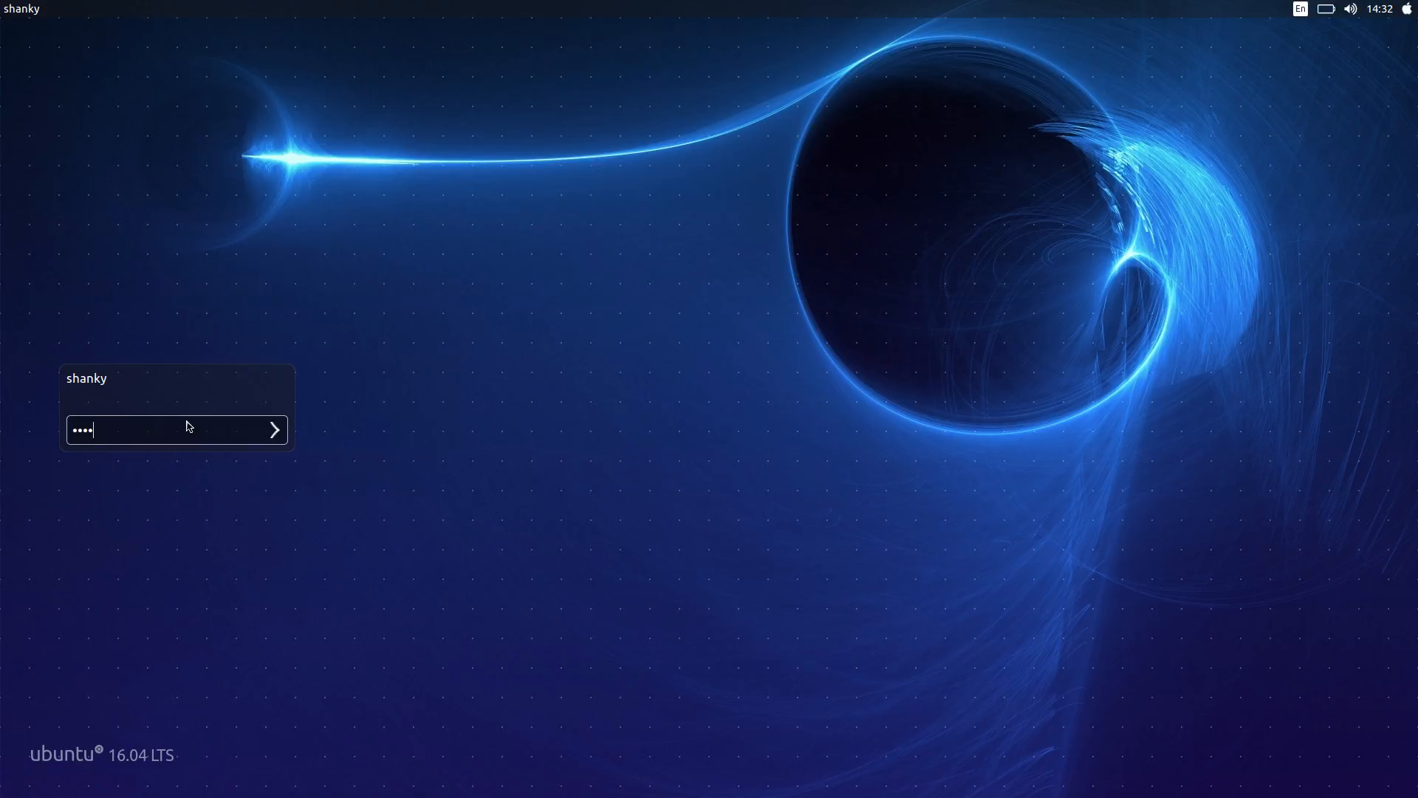
{"action": "key", "text": "Return"}
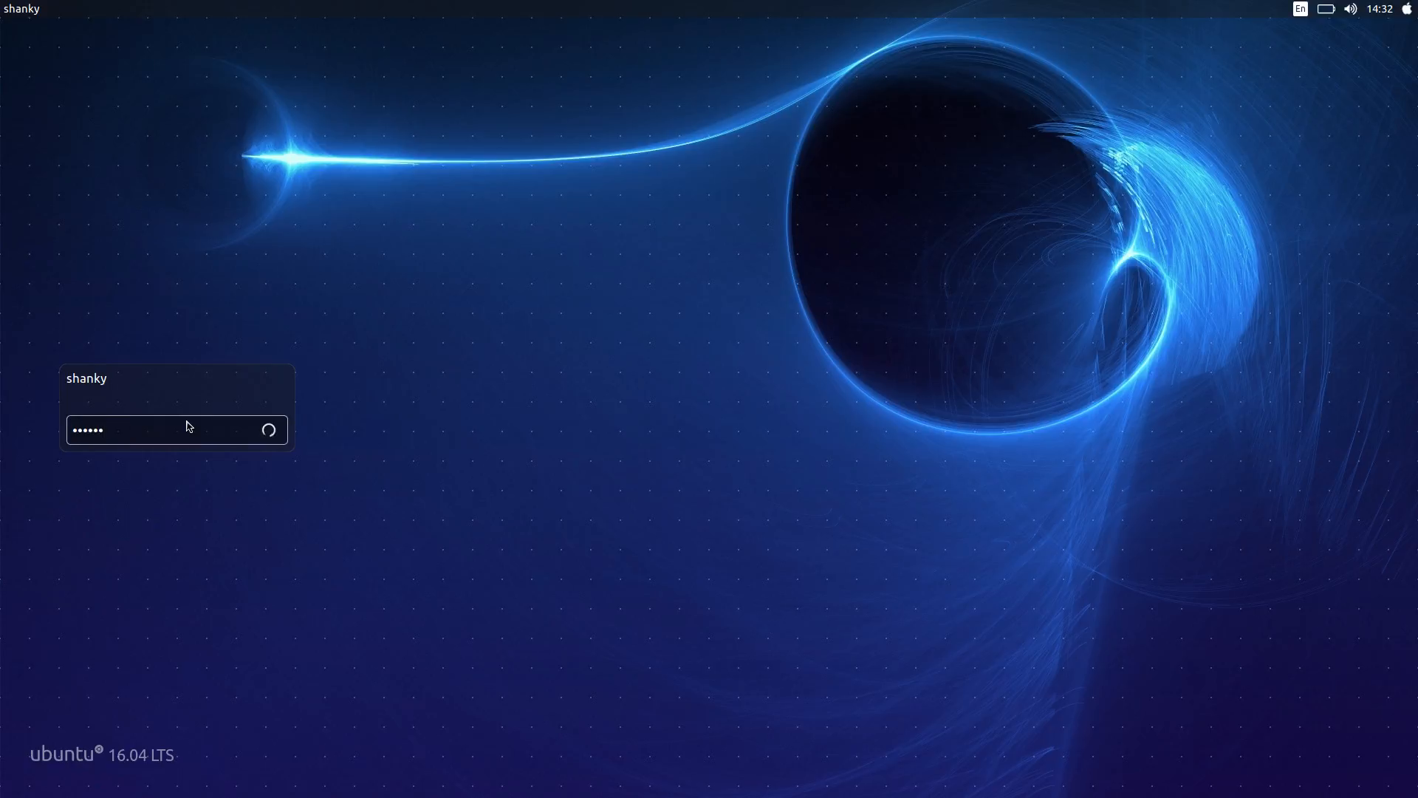
{"action": "key", "text": "Return"}
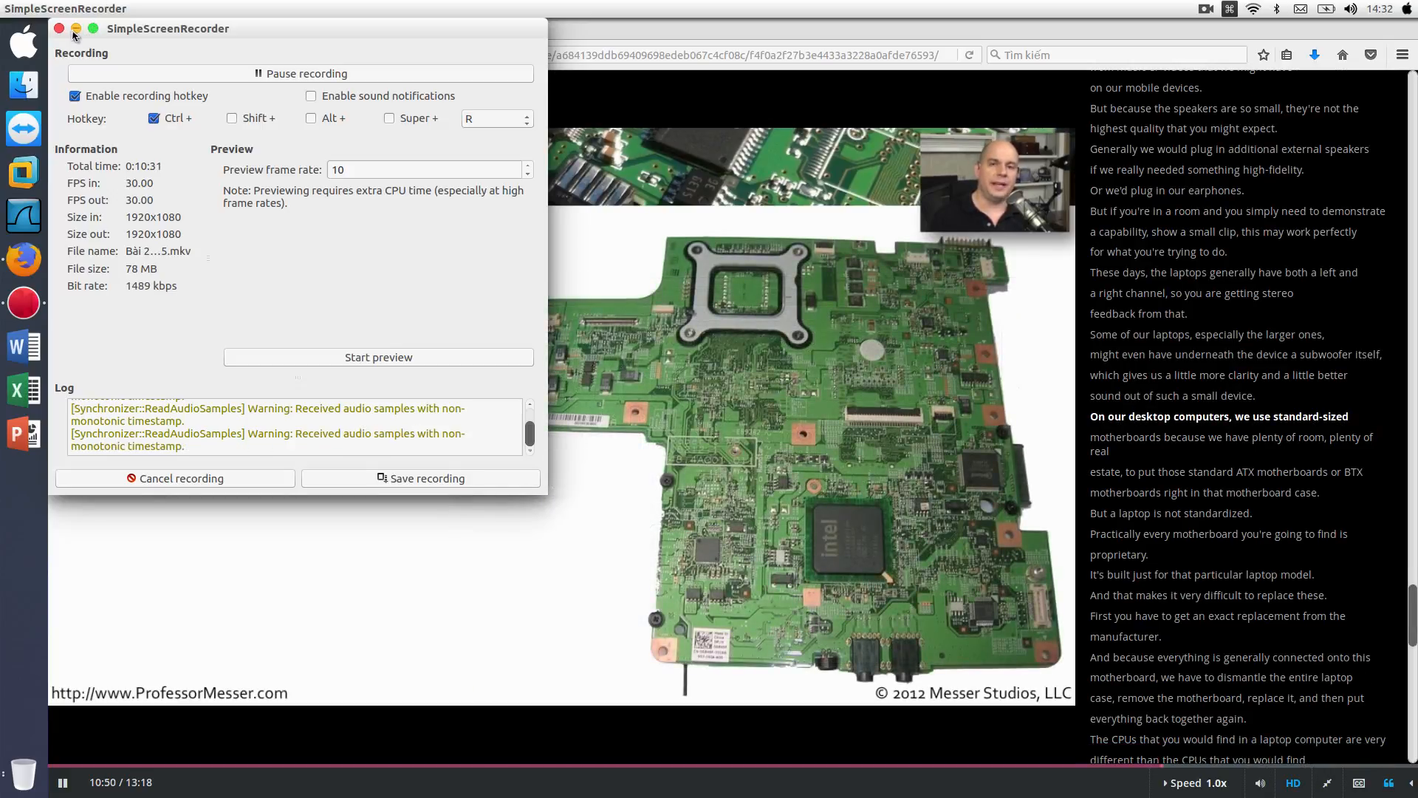
Minimize the SimpleScreenRecorder window again so the lecture is fully visible.
{"action": "left_click", "coordinate": [60, 28]}
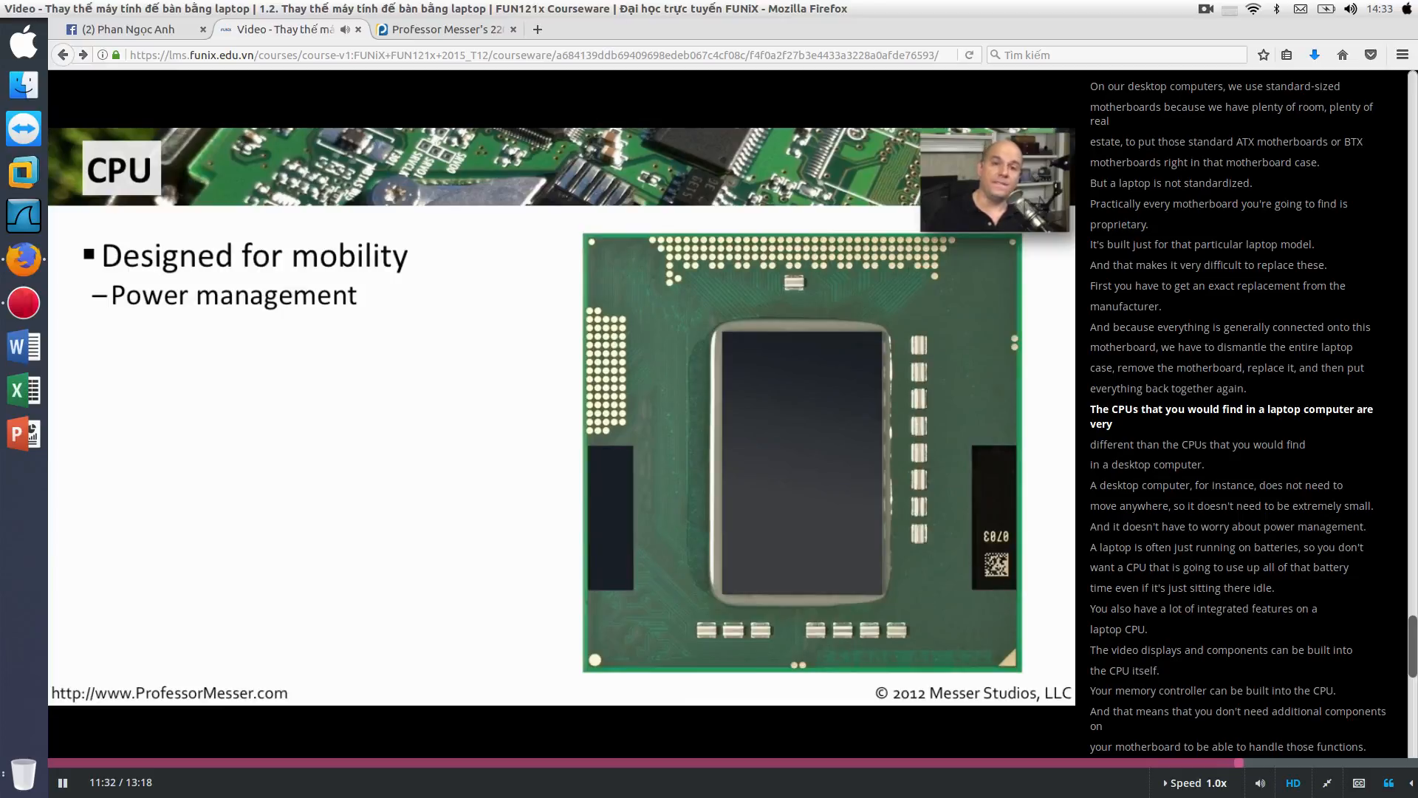
Scroll the transcript while the lecture covers the laptop CPU slide.
{"action": "scroll", "scroll_direction": "down", "scroll_amount": 3}
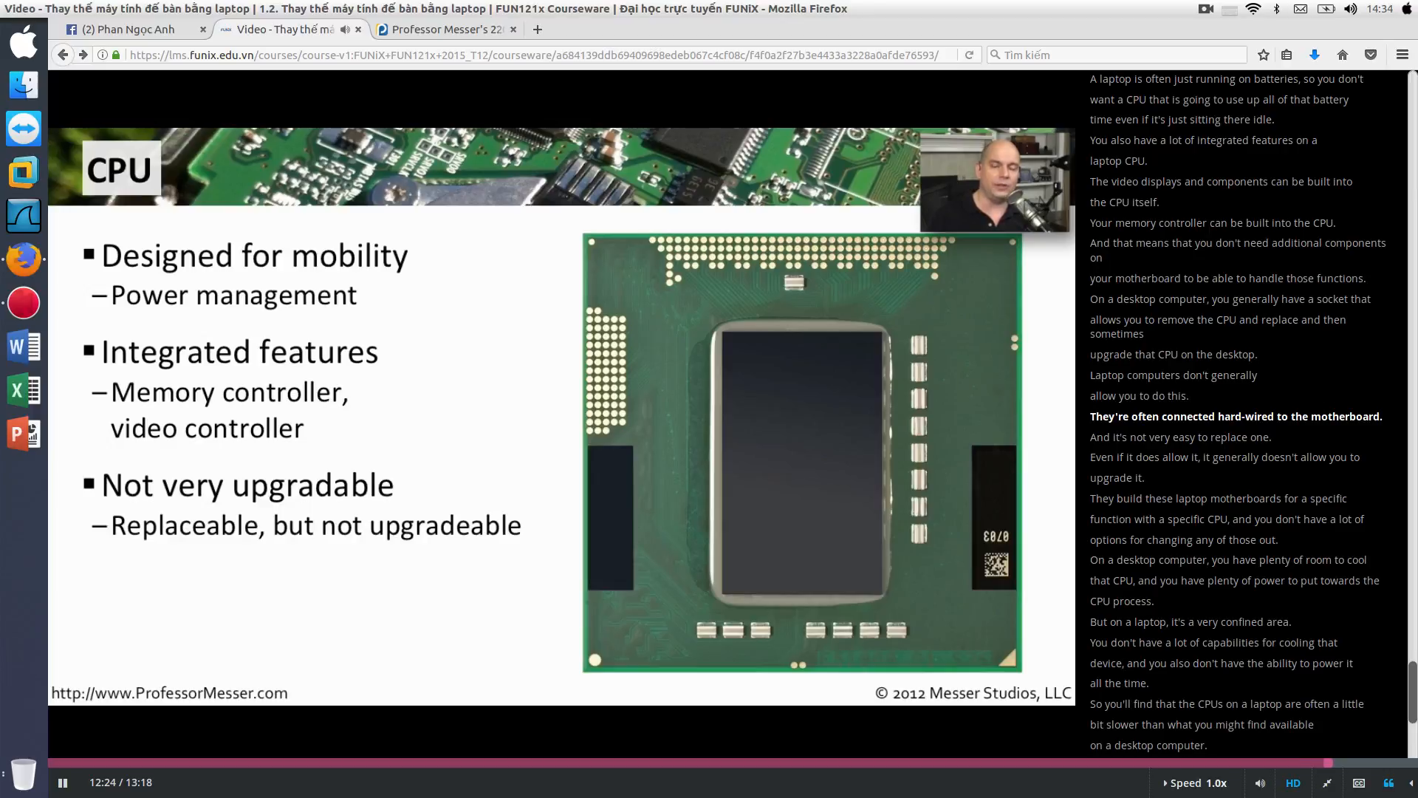
Let the lecture finish to its end card, then restore the SimpleScreenRecorder window.
{"action": "scroll", "scroll_direction": "down", "scroll_amount": 3}
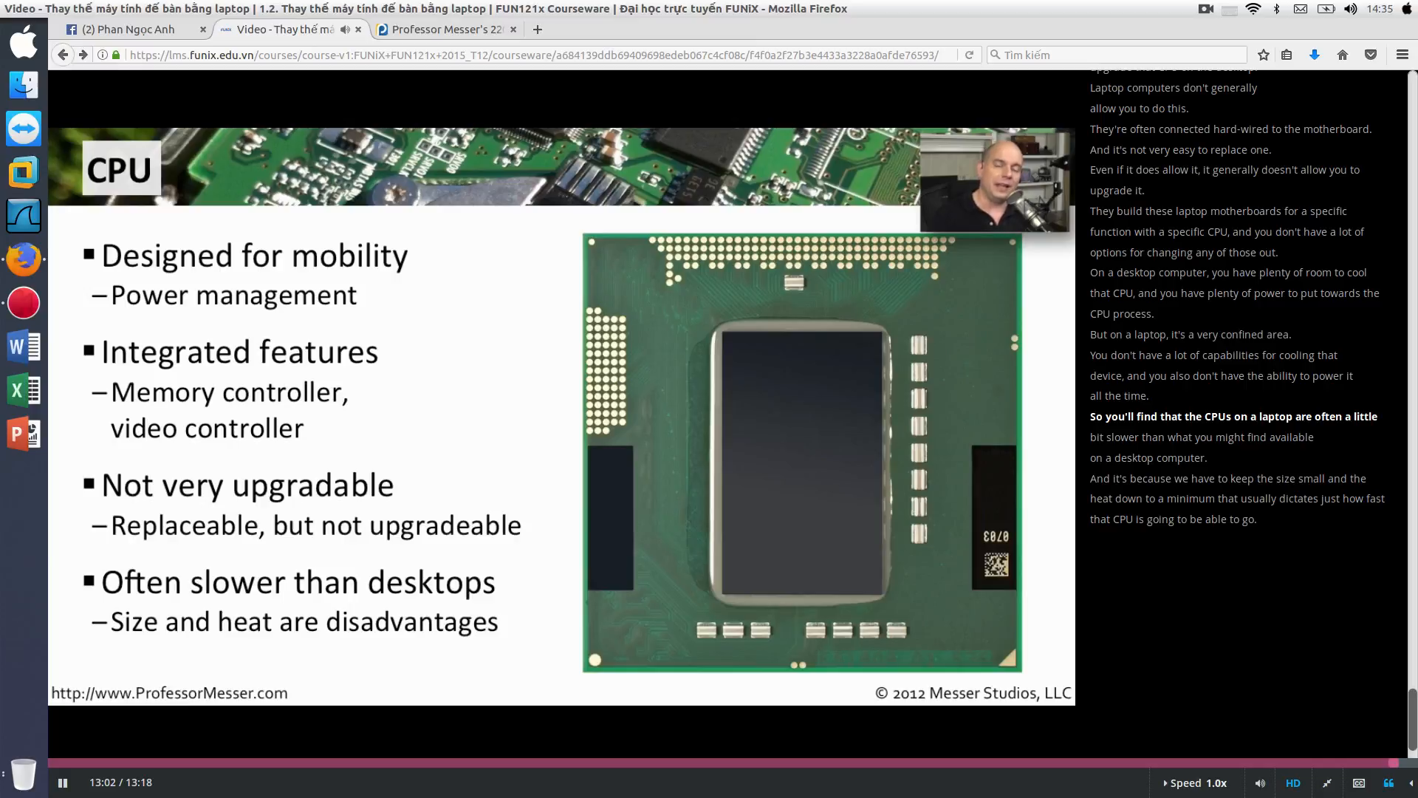
{"action": "mouse_move", "coordinate": [23, 303]}
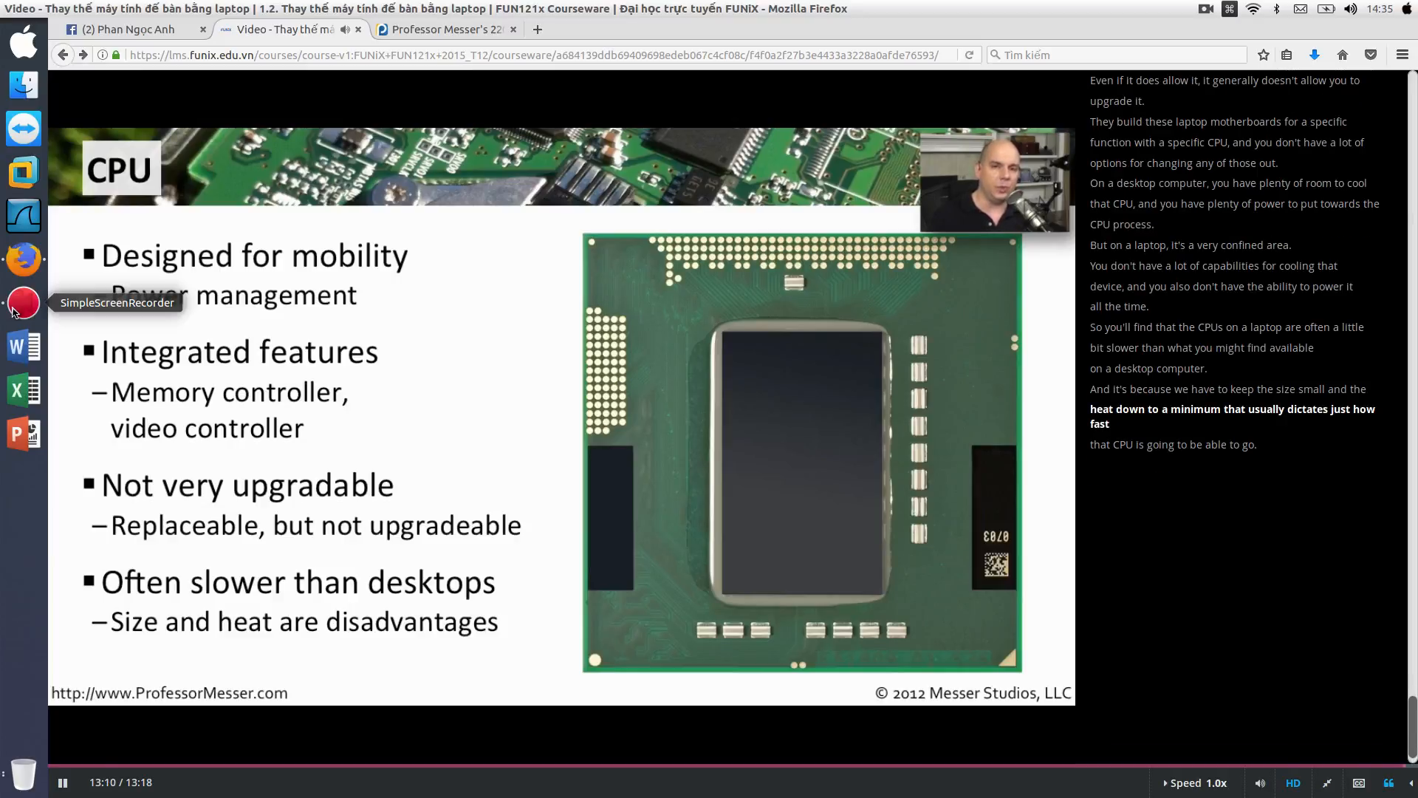
{"action": "left_click", "coordinate": [23, 302]}
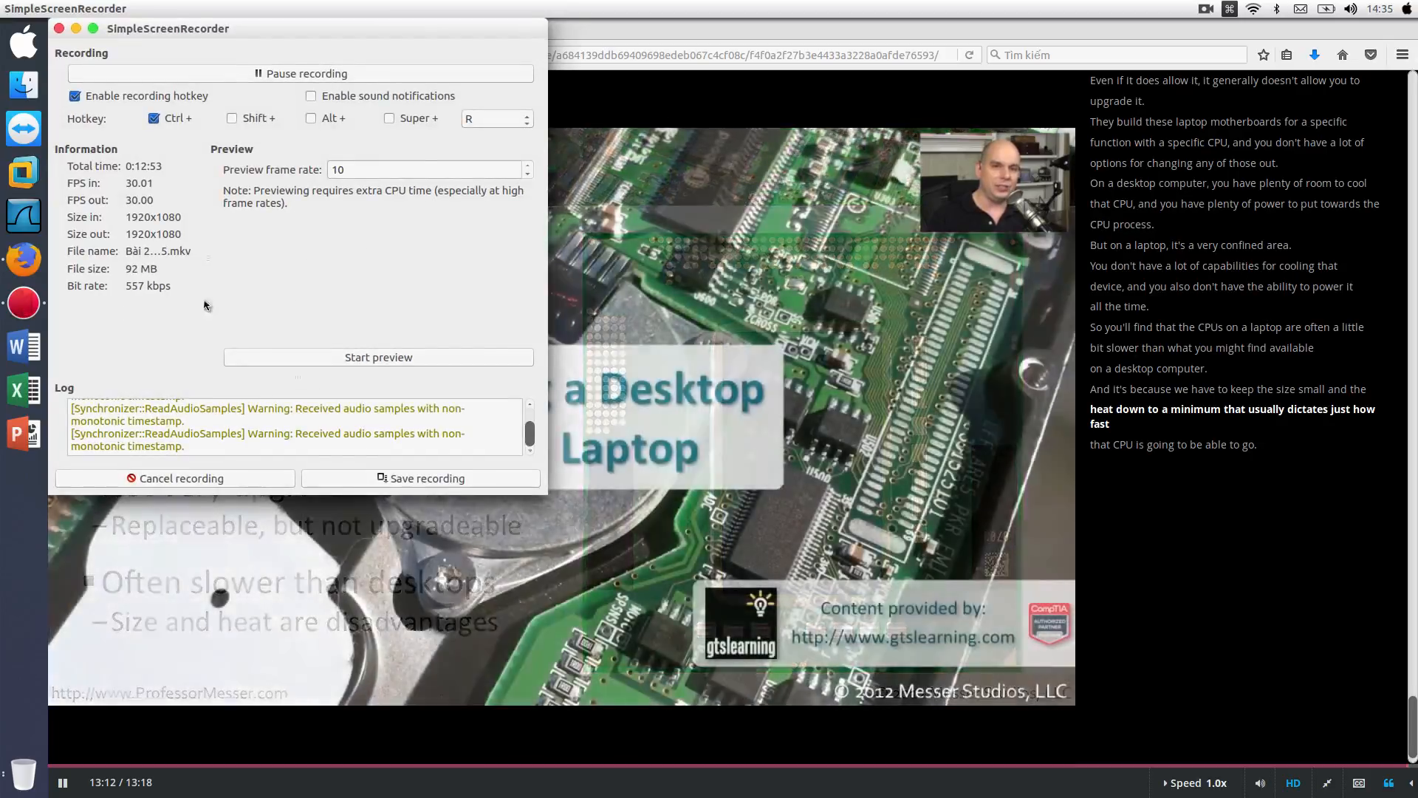